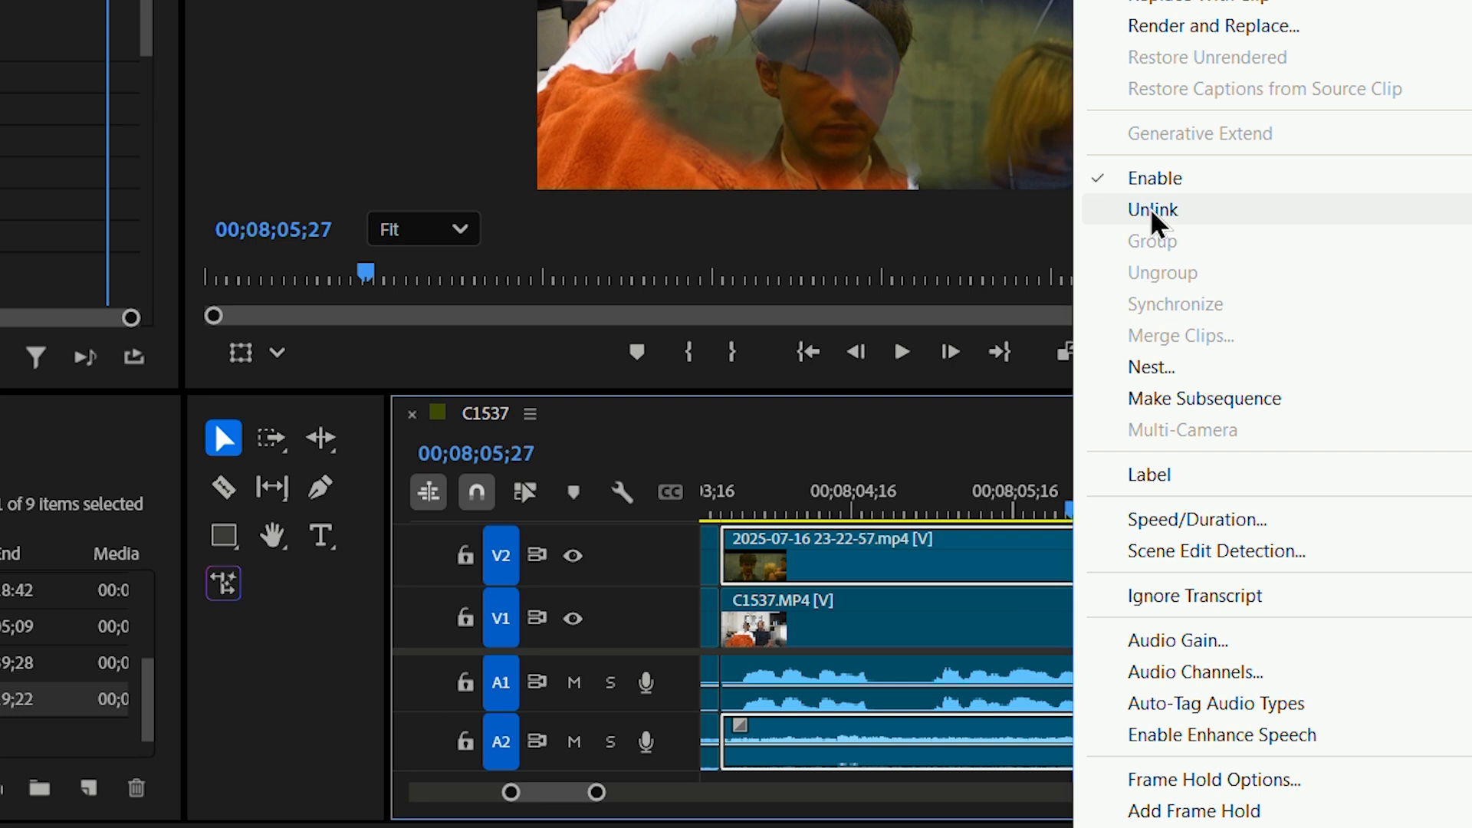
Unlink the selected timeline clips' video from their audio via the context menu.
click(1152, 210)
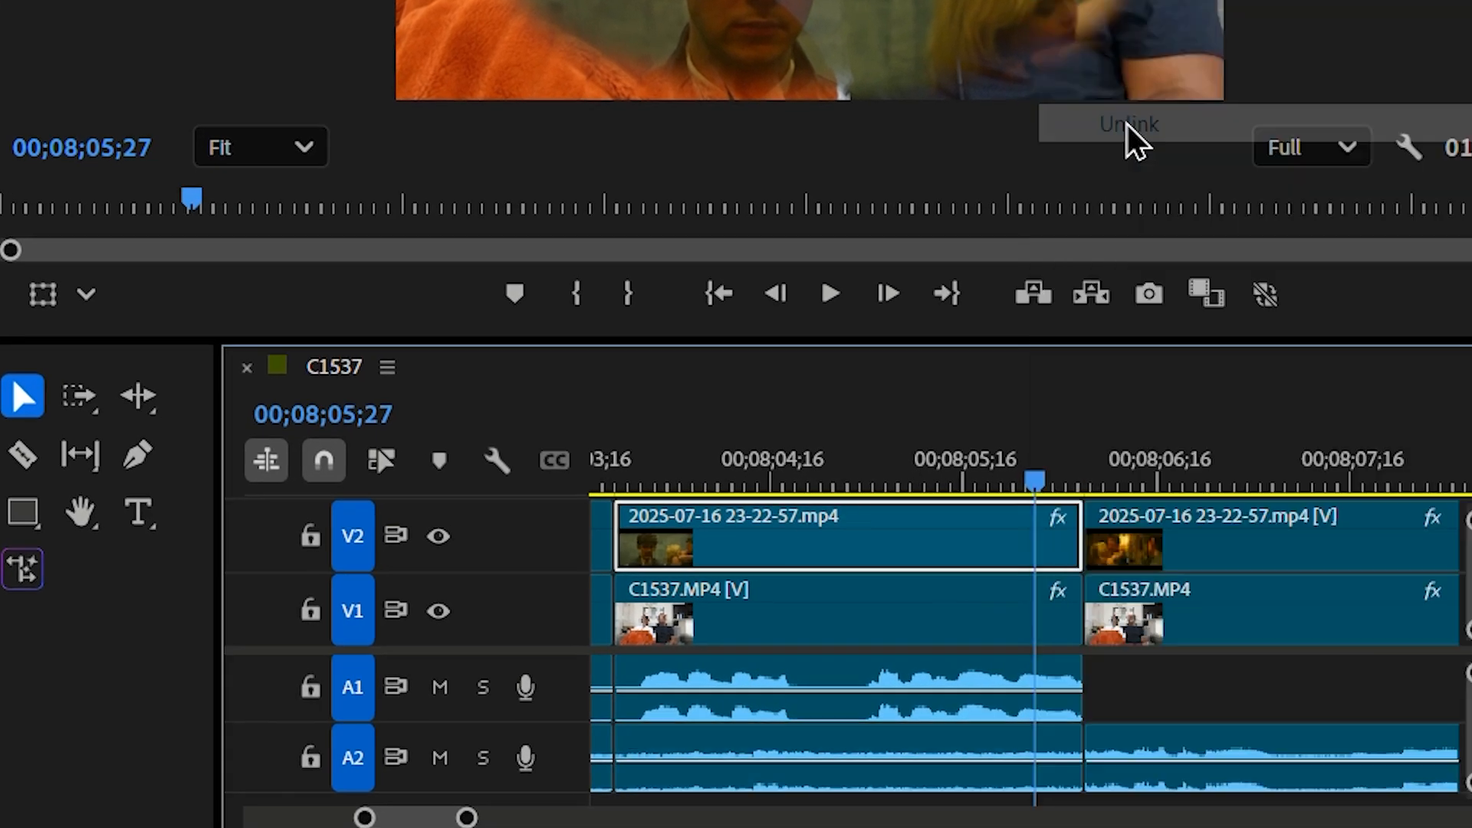
click(808, 759)
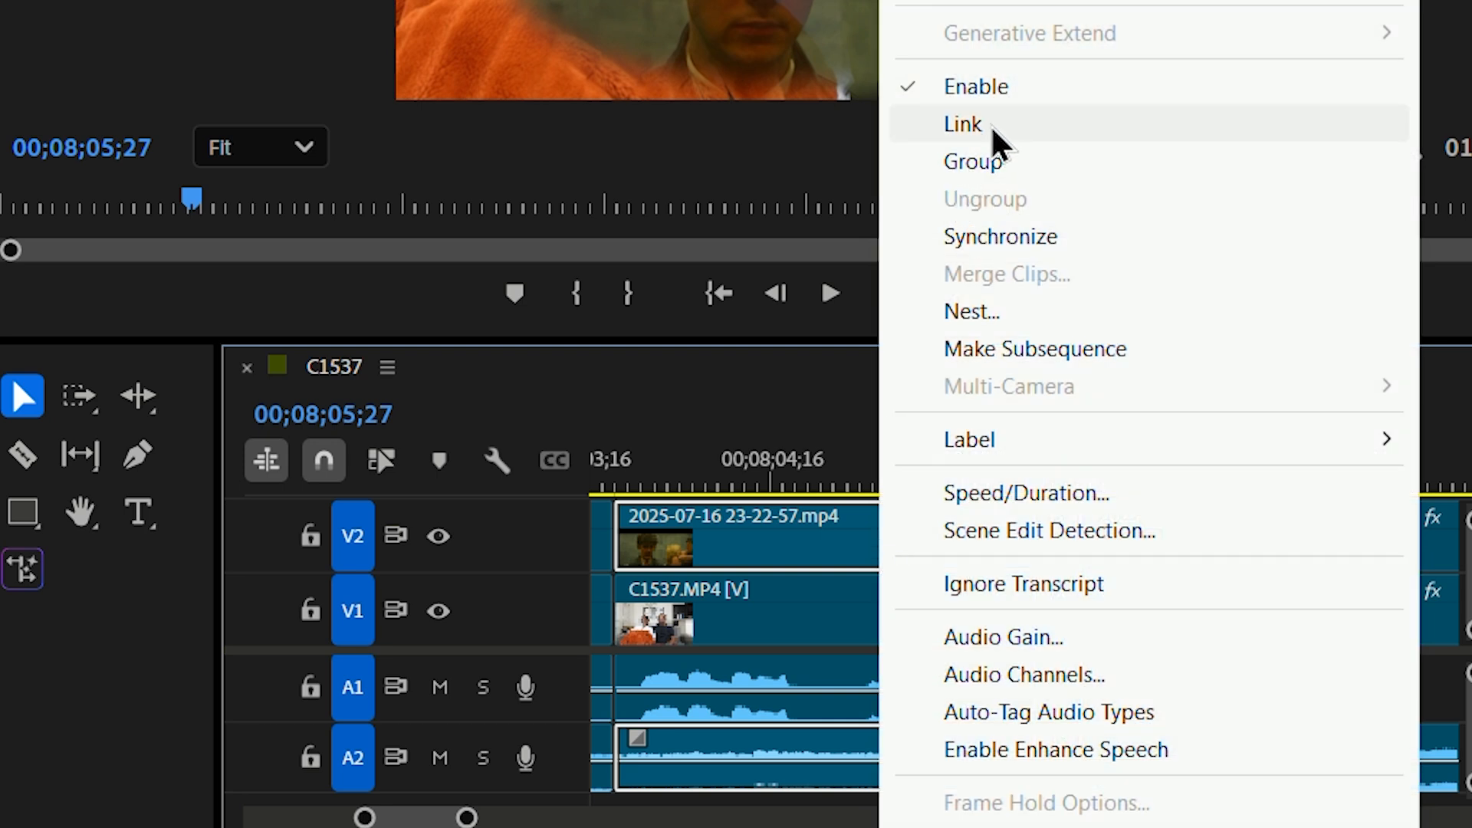
Link the selected video clip back to its audio on the second audio track.
click(962, 125)
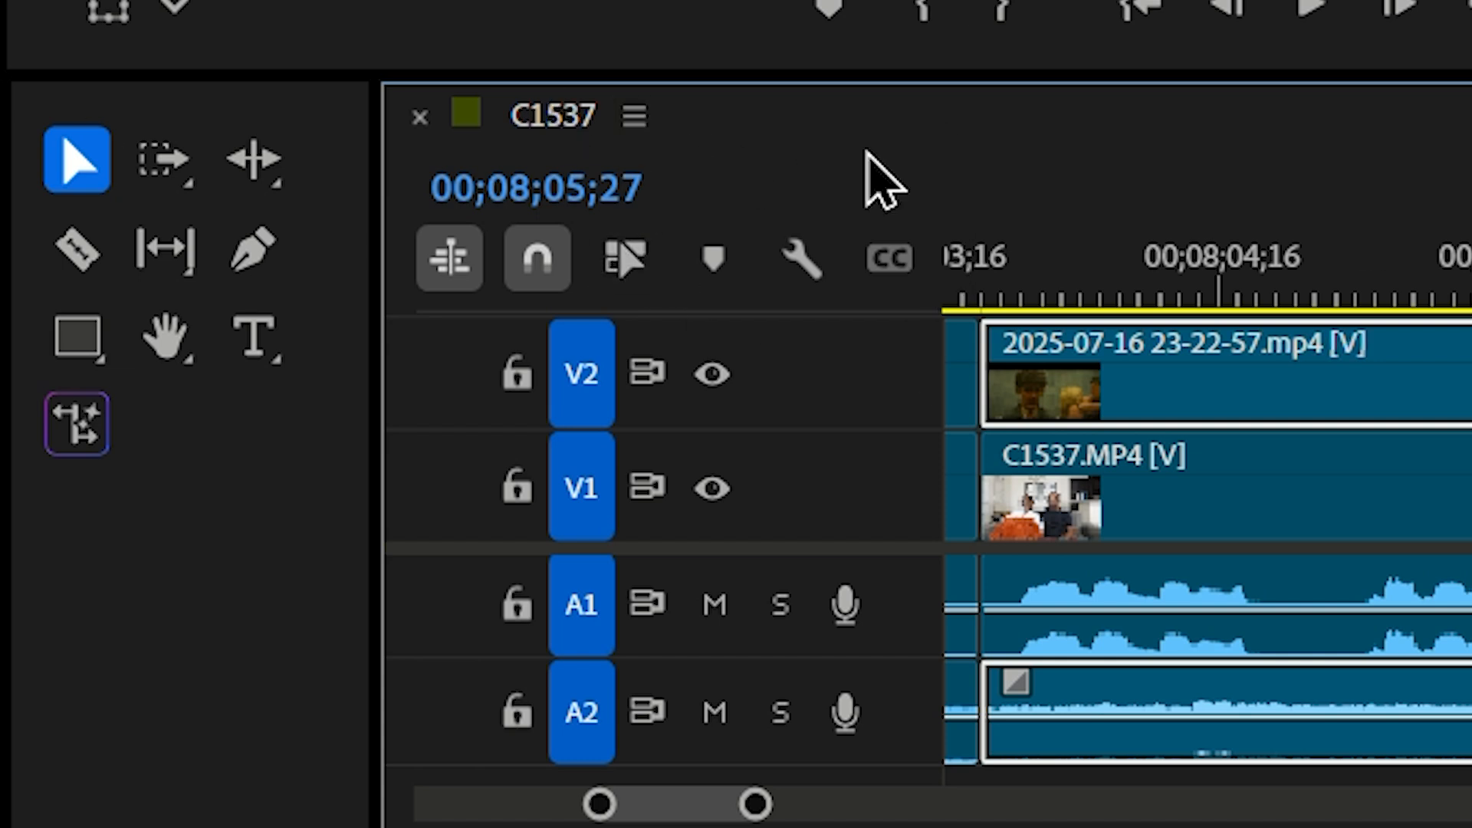
mouse_move(672, 178)
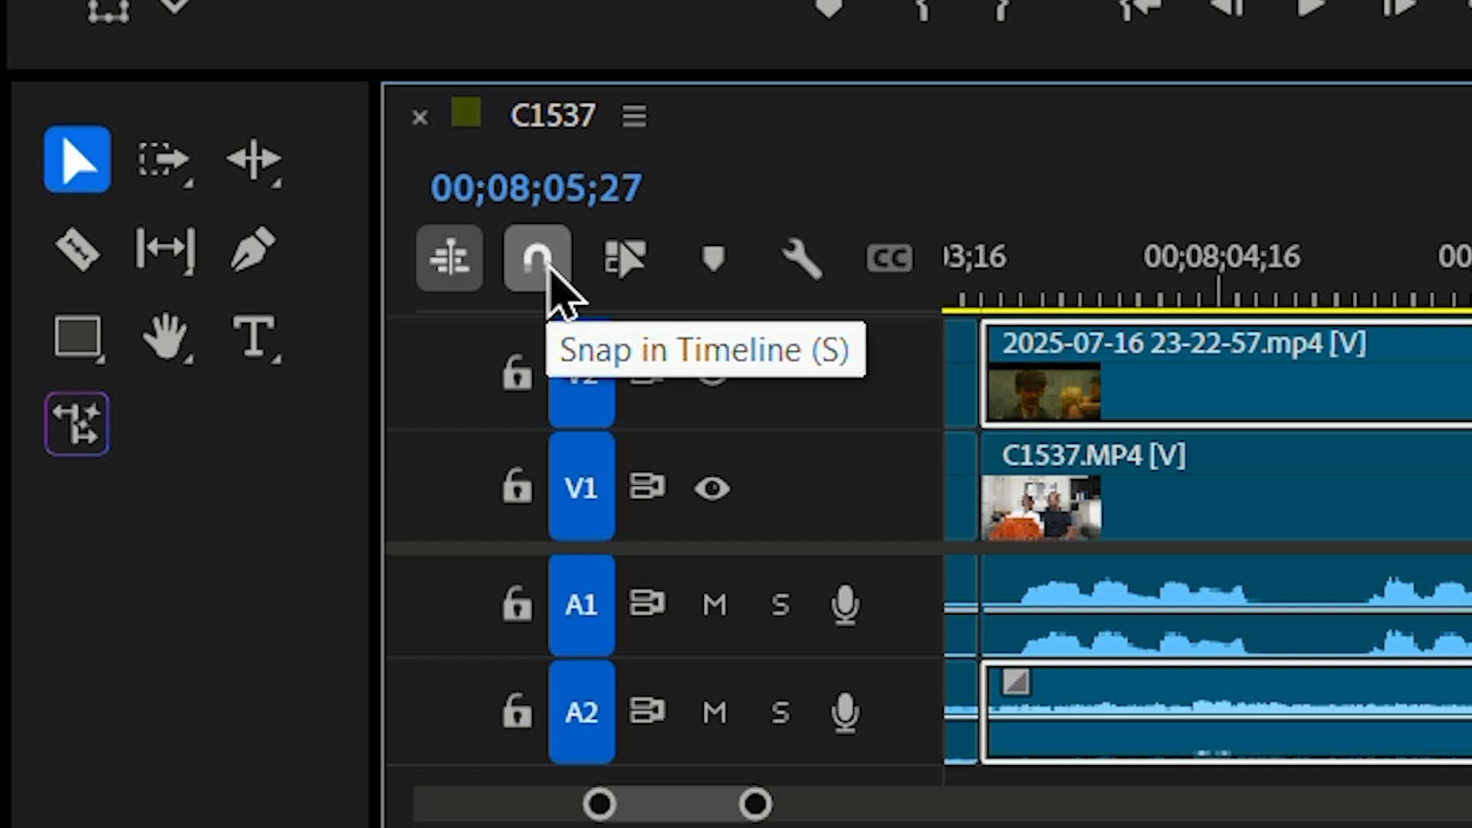
mouse_move(621, 257)
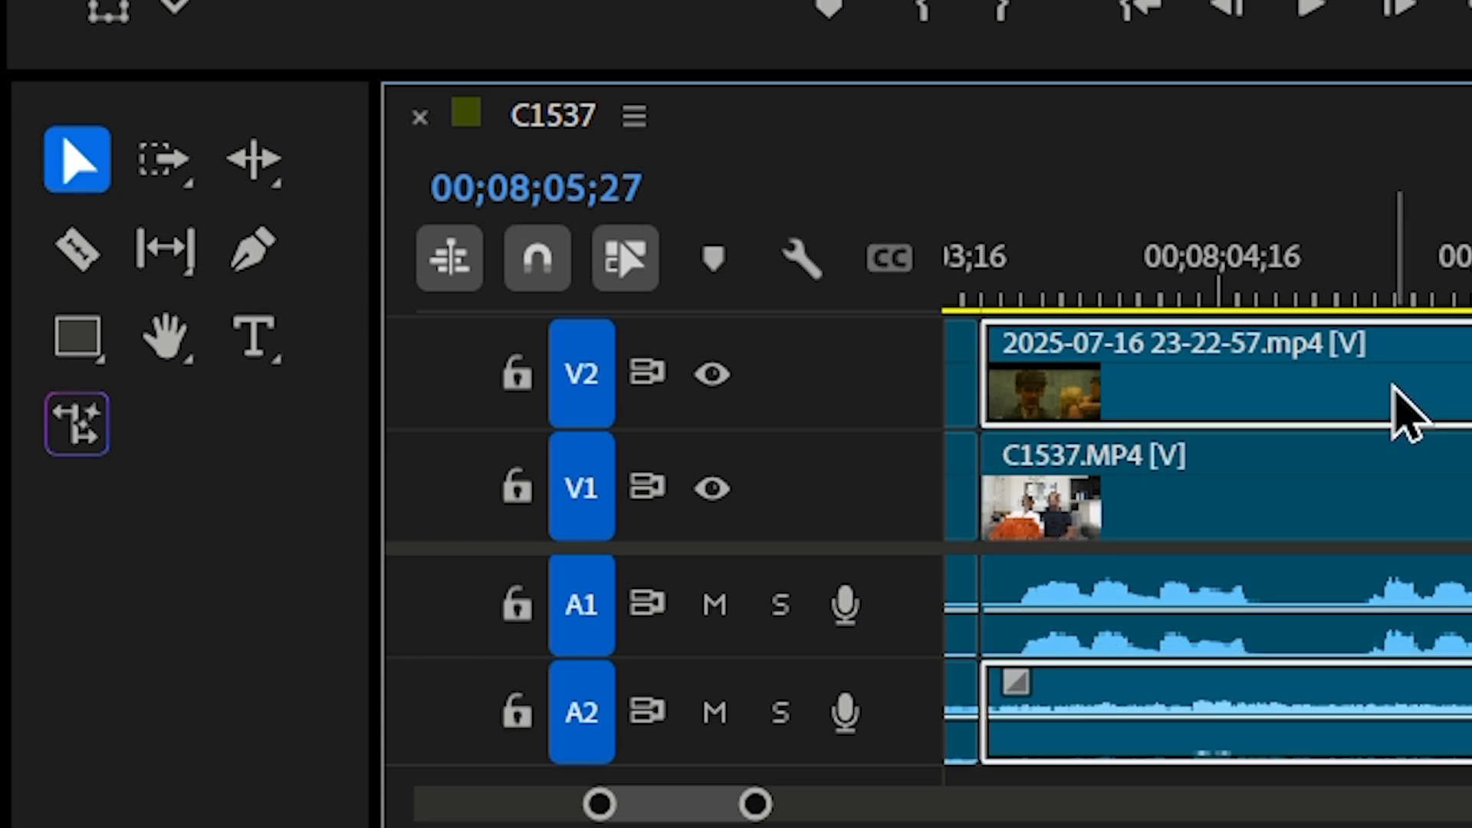
mouse_move(1352, 479)
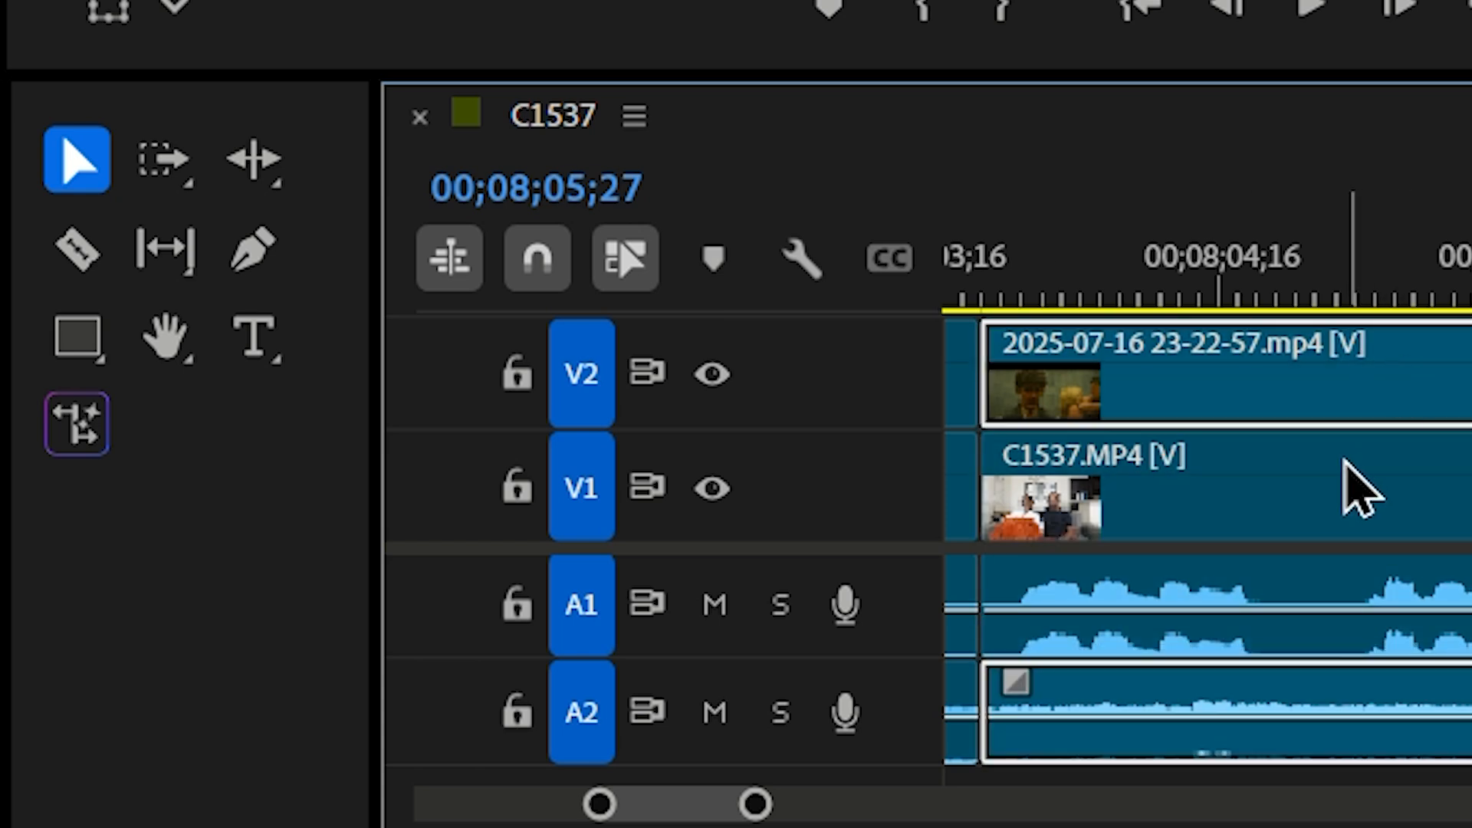
mouse_move(1399, 412)
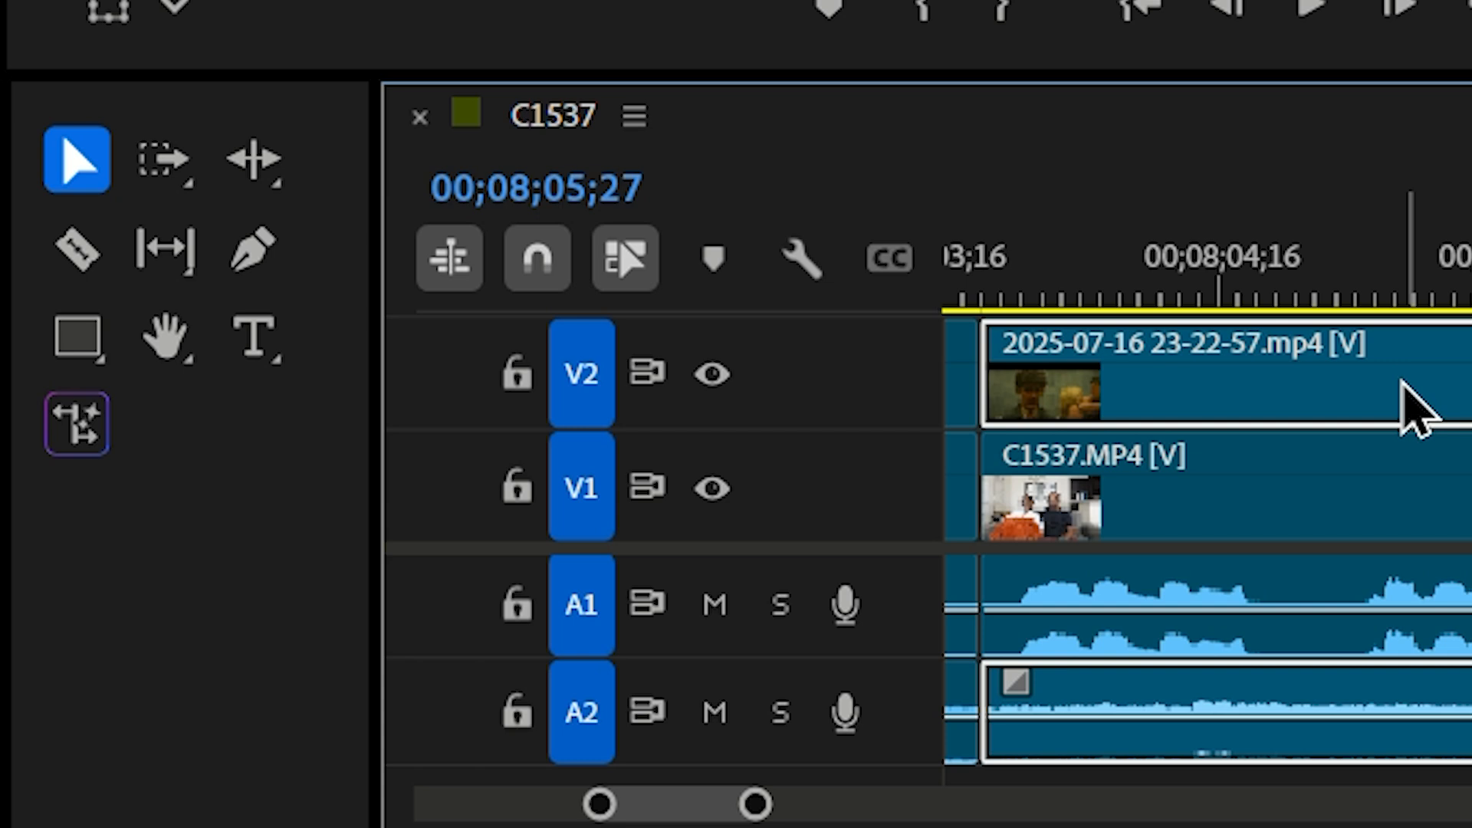